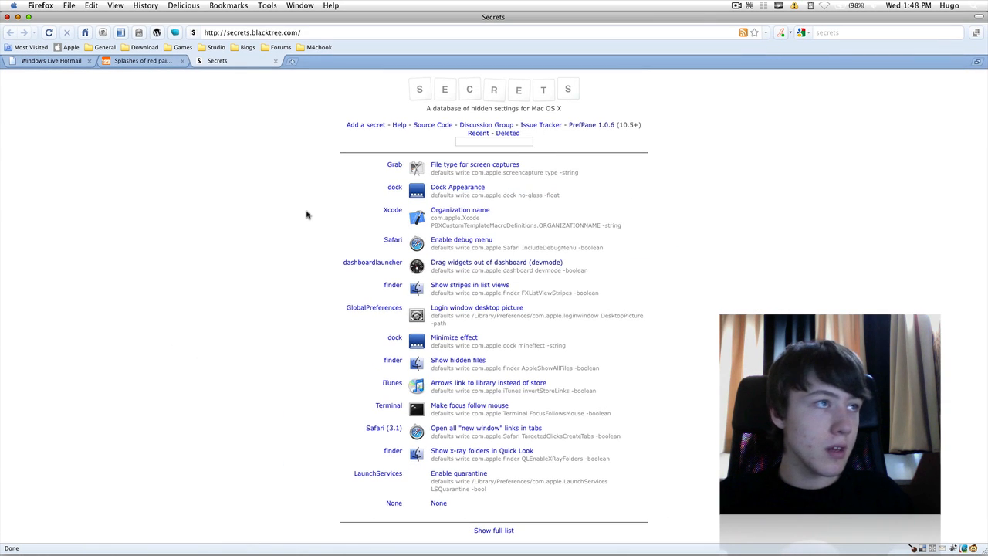
{"action": "mouse_move", "coordinate": [280, 165]}
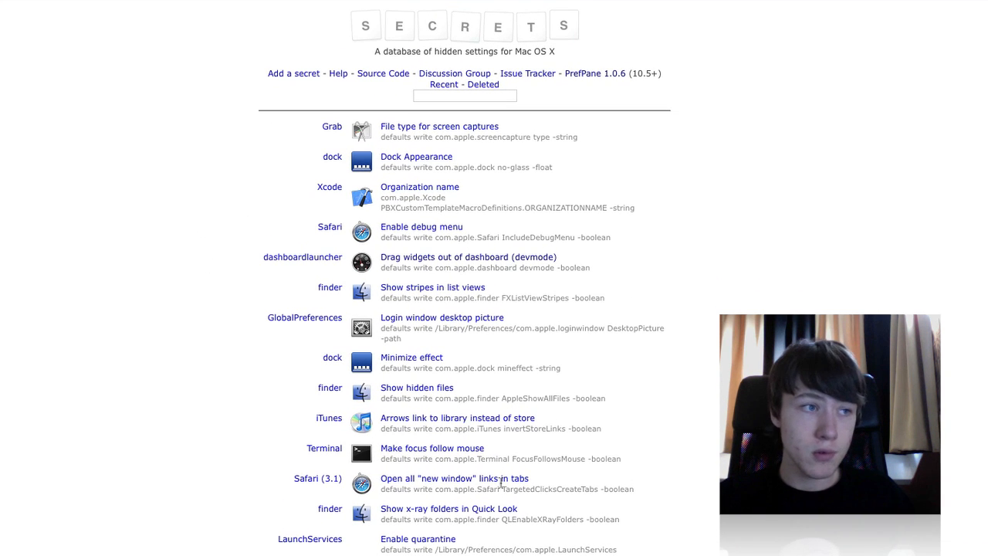
{"action": "mouse_move", "coordinate": [594, 74]}
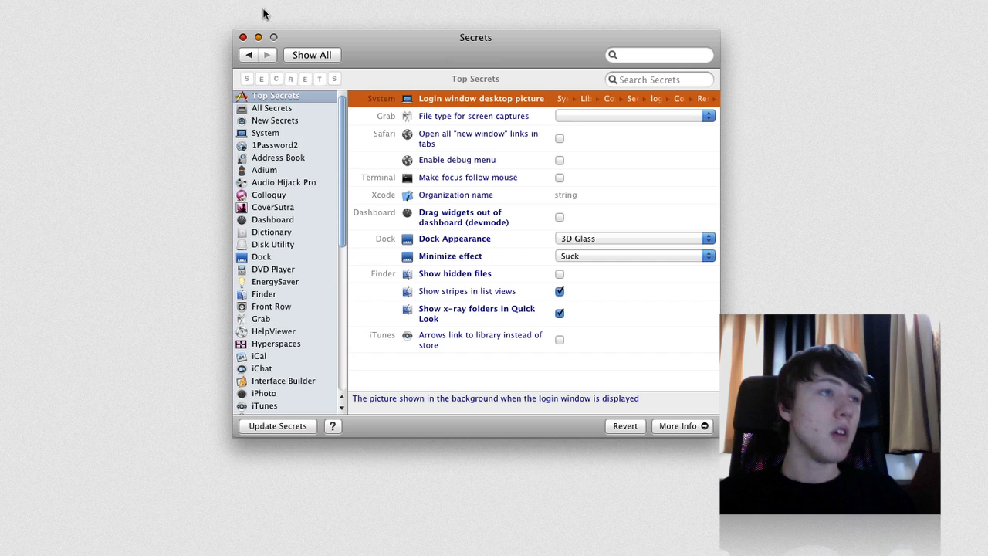
- Scroll the Secrets application sidebar and return to the Top Secrets list
{"action": "scroll", "scroll_direction": "down", "scroll_amount": 3}
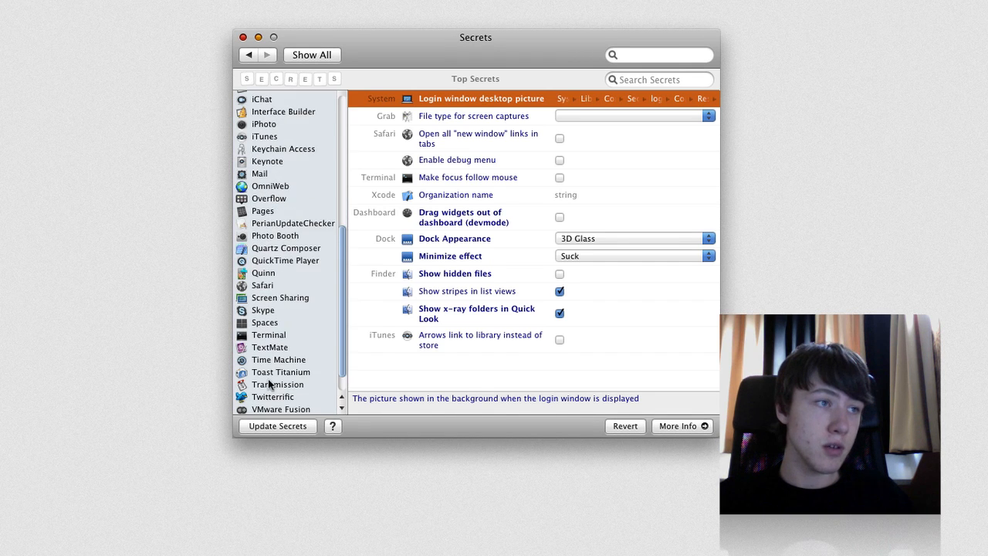
{"action": "left_click_drag", "start_coordinate": [476, 37], "coordinate": [407, 48]}
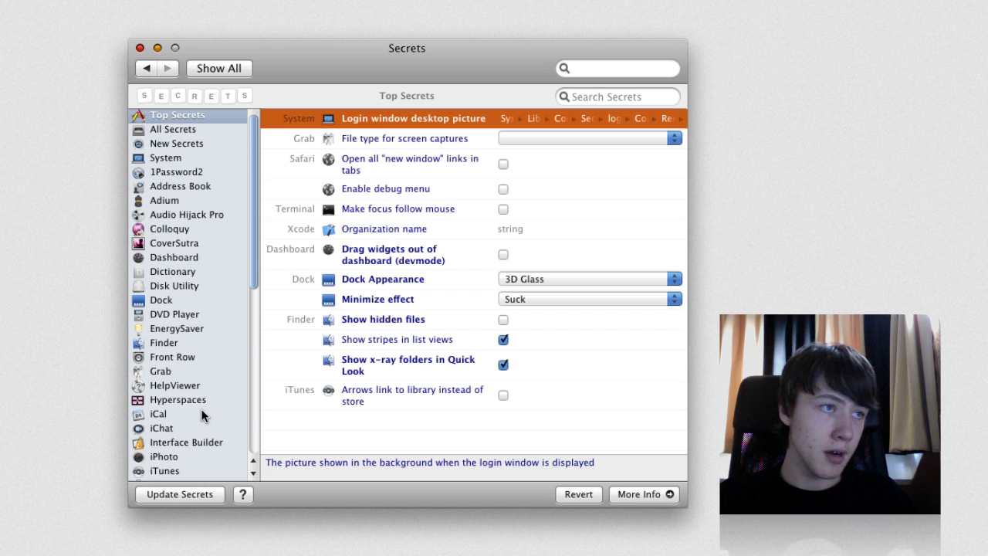
{"action": "mouse_move", "coordinate": [292, 157]}
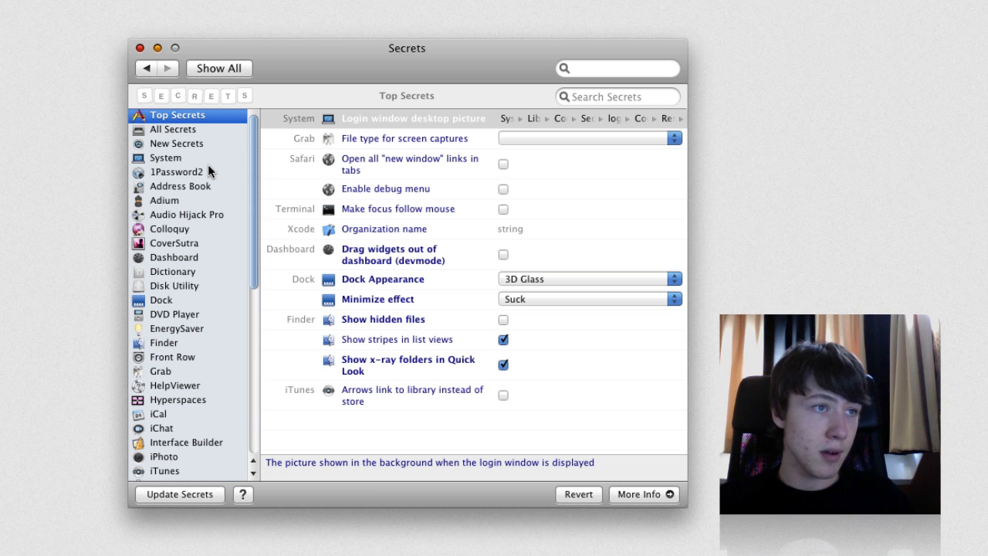
{"action": "mouse_move", "coordinate": [299, 159]}
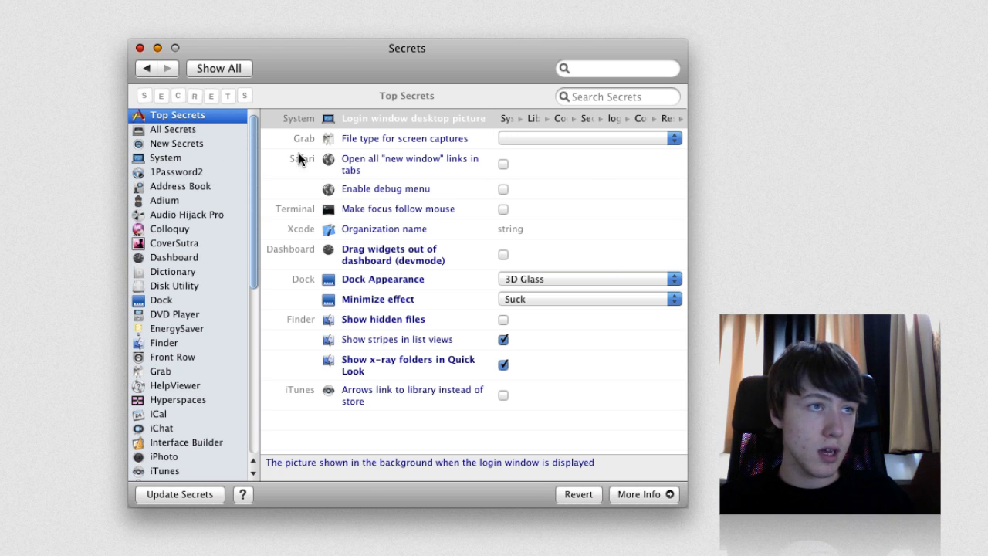
{"action": "mouse_move", "coordinate": [382, 111]}
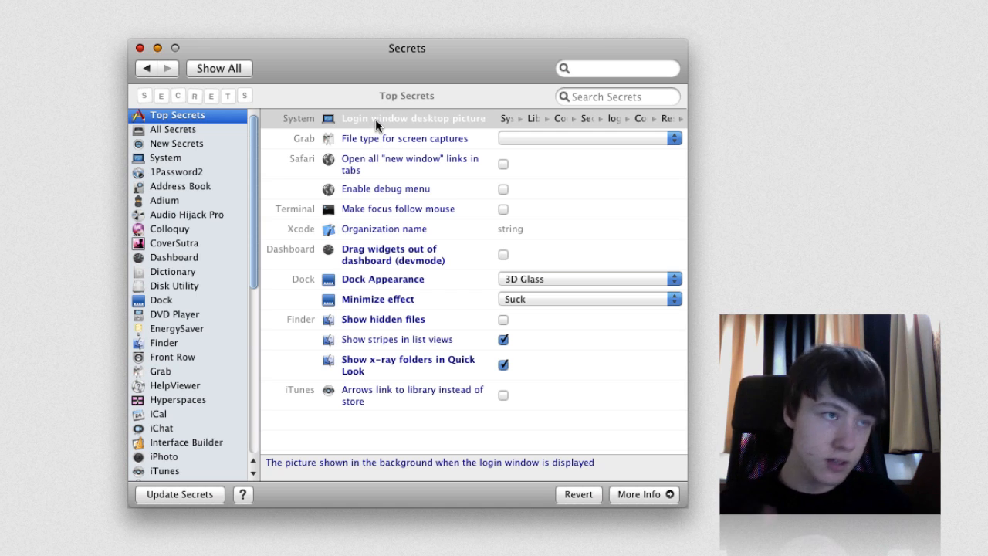
{"action": "mouse_move", "coordinate": [599, 114]}
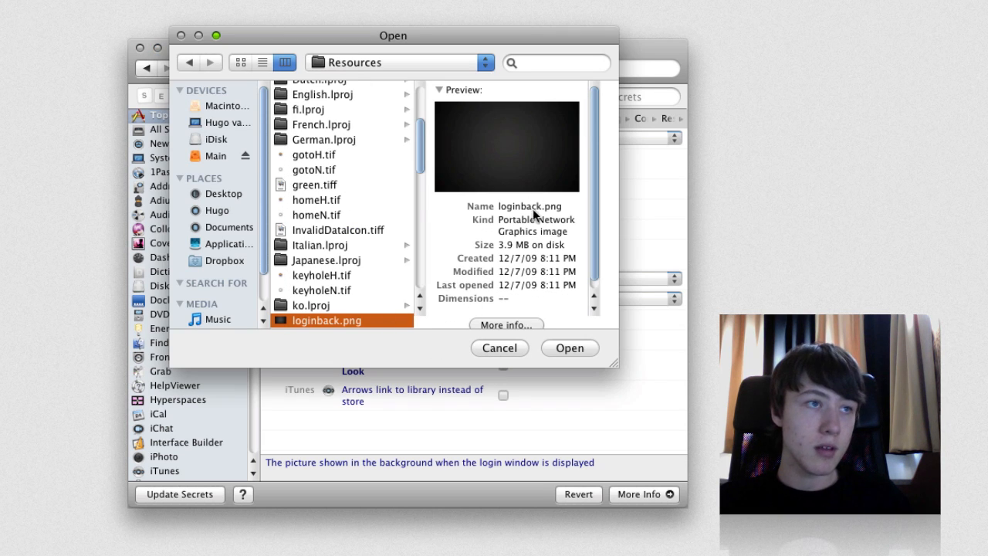
{"action": "left_click", "coordinate": [499, 348]}
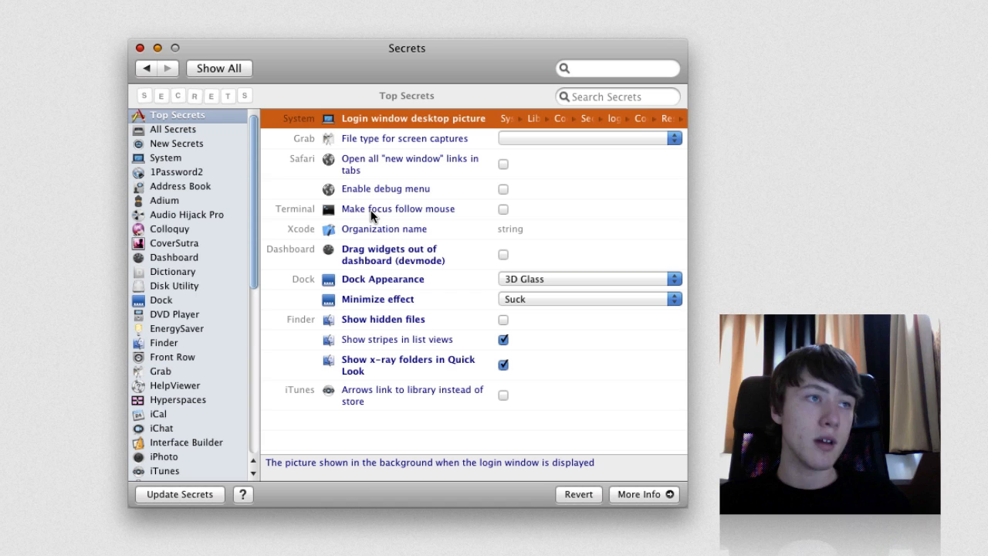
{"action": "left_click", "coordinate": [405, 139]}
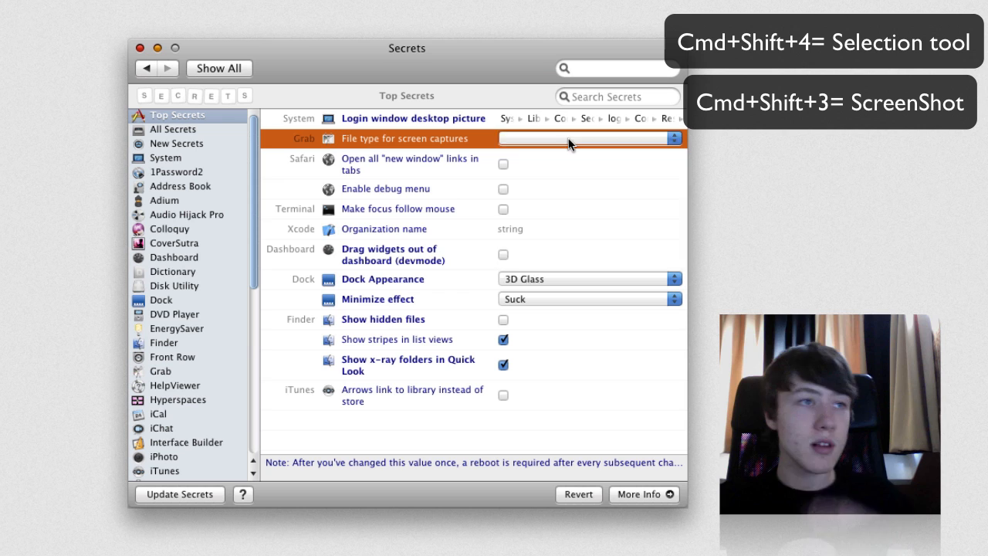
{"action": "left_click", "coordinate": [590, 139]}
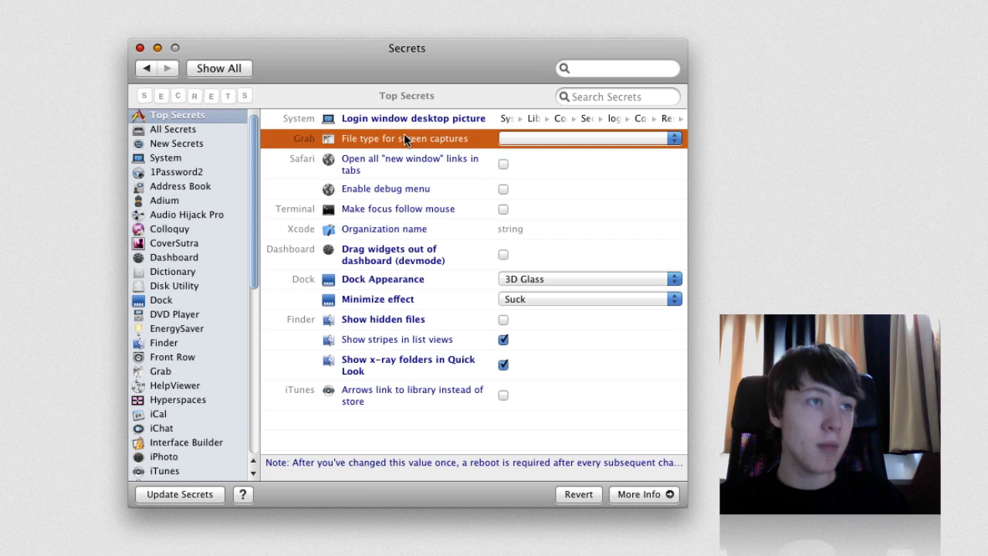
{"action": "mouse_move", "coordinate": [358, 217]}
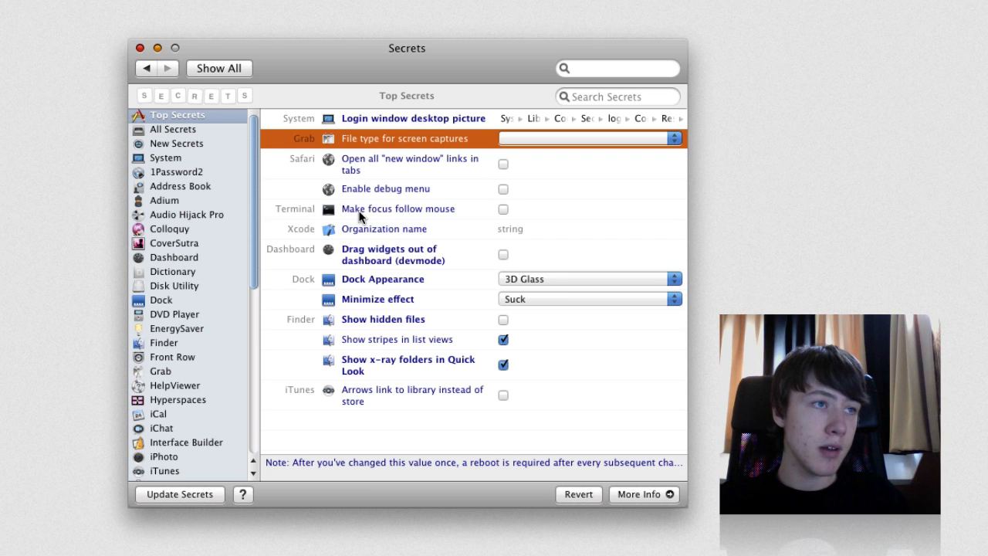
{"action": "mouse_move", "coordinate": [379, 259]}
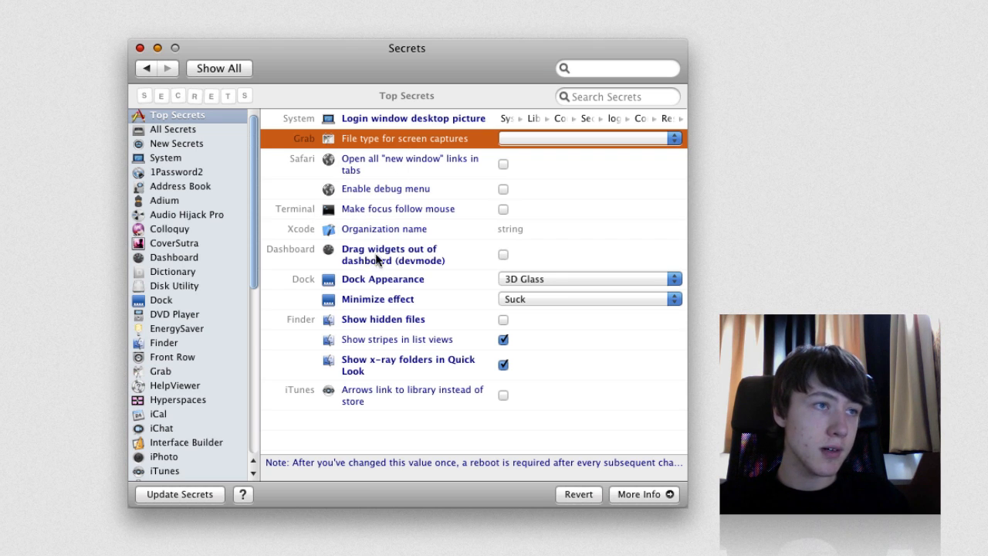
{"action": "left_click", "coordinate": [389, 253]}
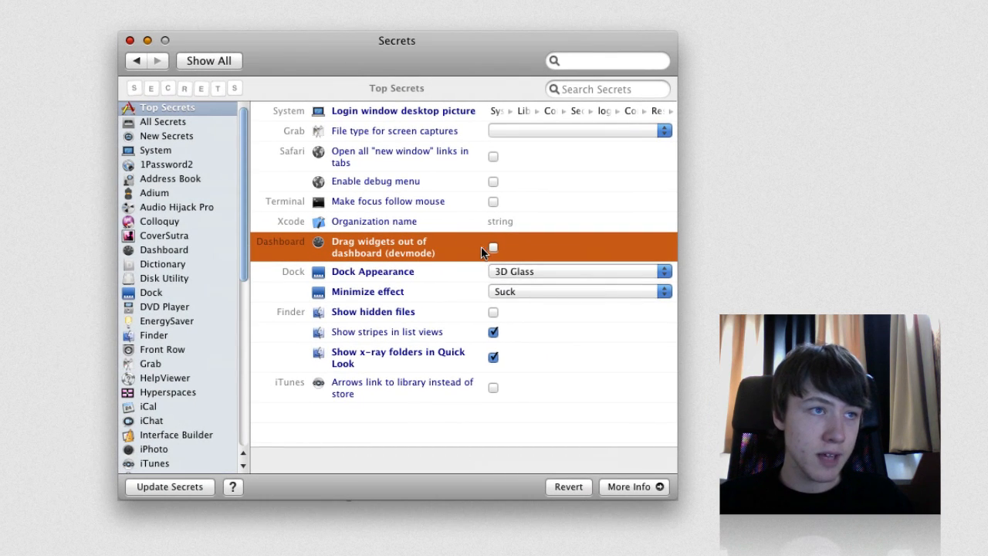
{"action": "left_click", "coordinate": [492, 247]}
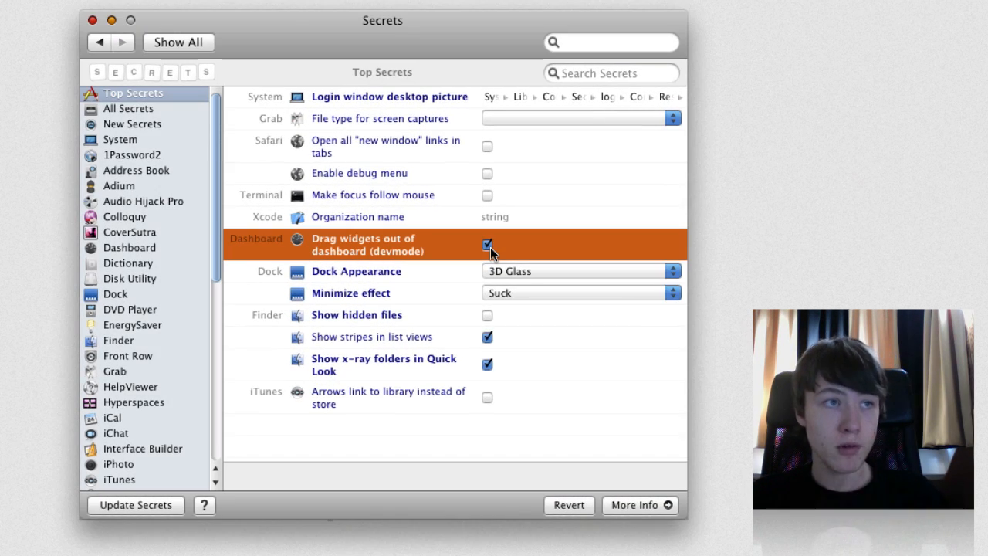
{"action": "left_click", "coordinate": [487, 244]}
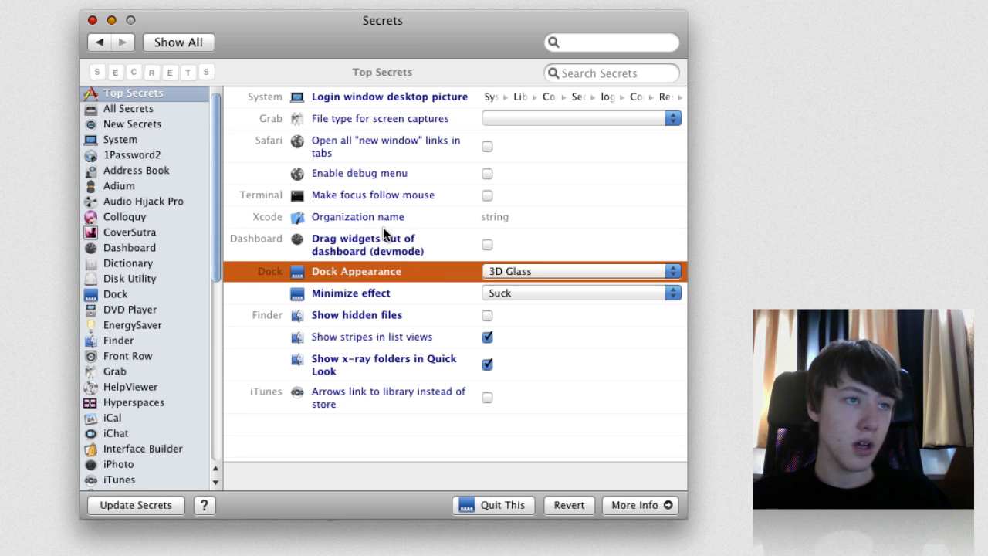
{"action": "mouse_move", "coordinate": [357, 309]}
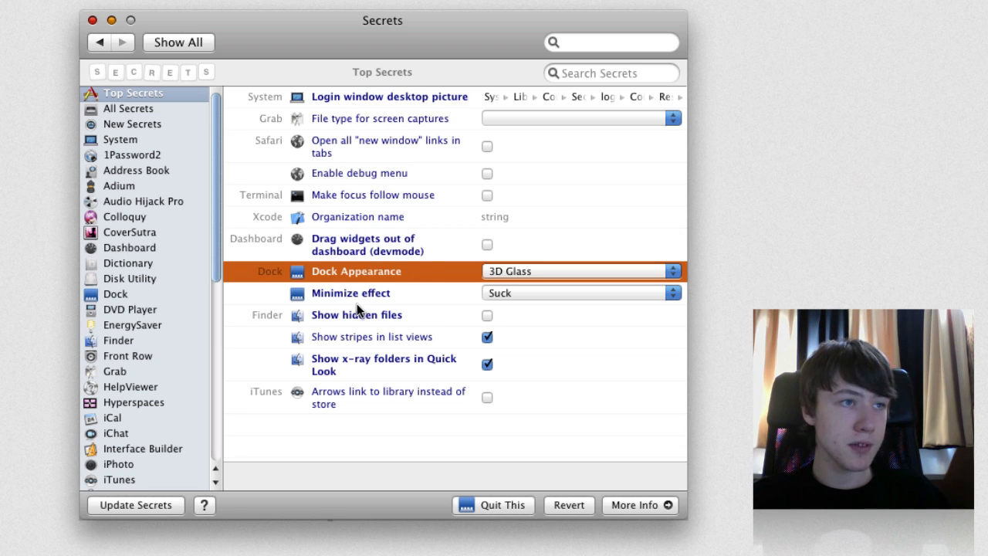
{"action": "left_click", "coordinate": [579, 293]}
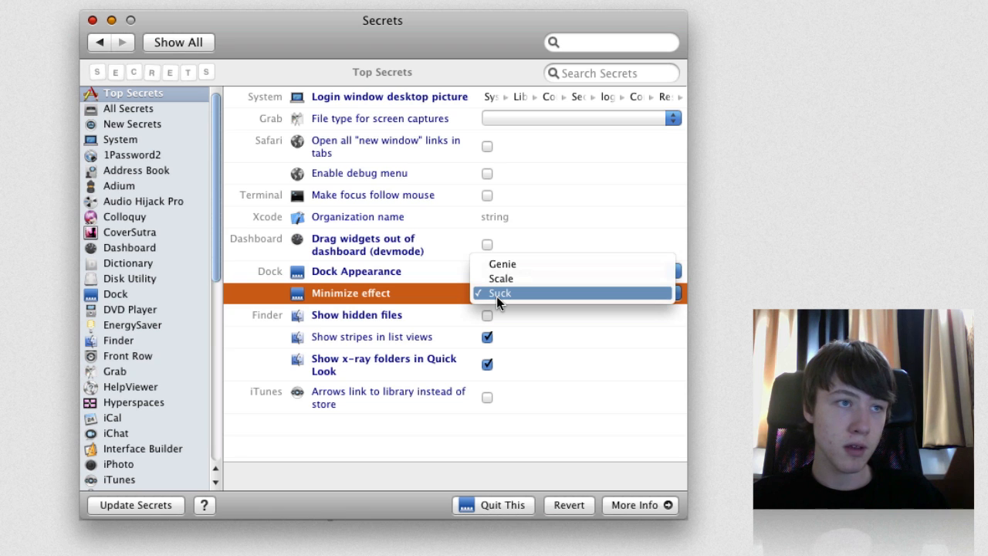
{"action": "left_click", "coordinate": [498, 293]}
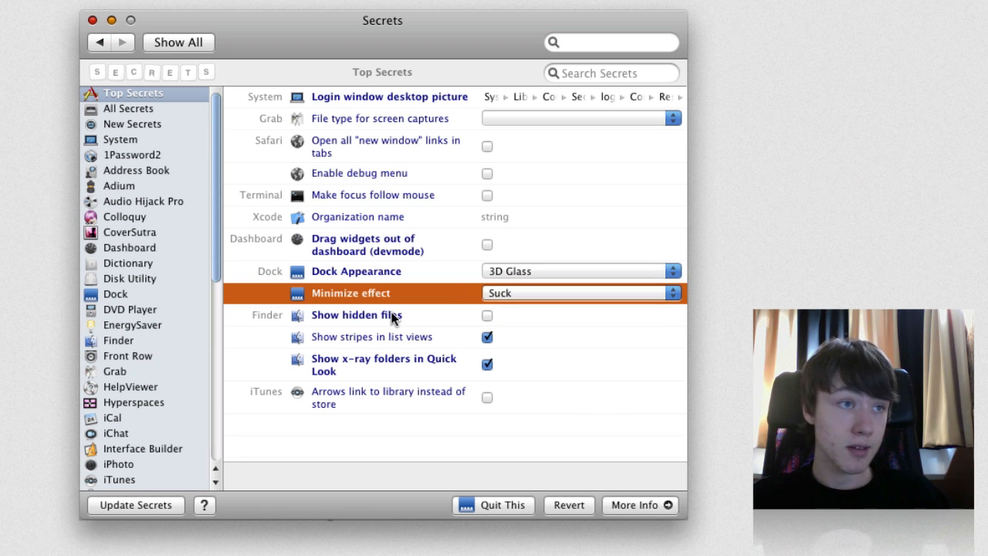
{"action": "left_click", "coordinate": [356, 315]}
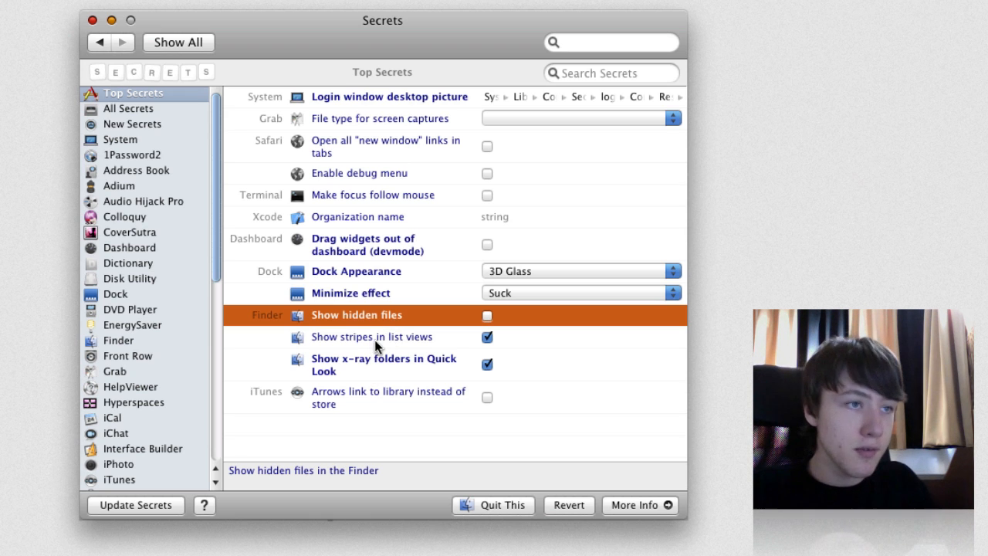
{"action": "left_click", "coordinate": [383, 364]}
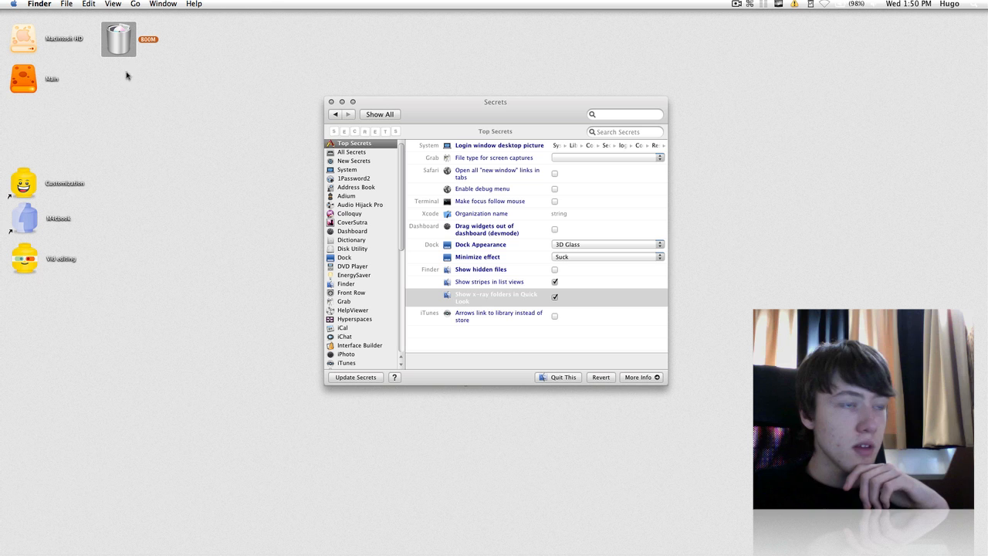
{"action": "mouse_move", "coordinate": [99, 153]}
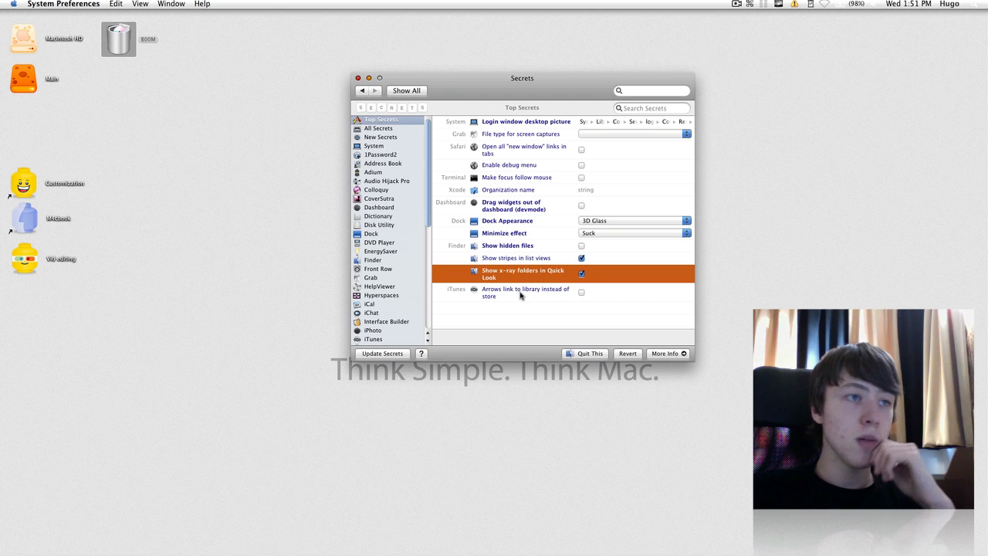
{"action": "left_click", "coordinate": [525, 293]}
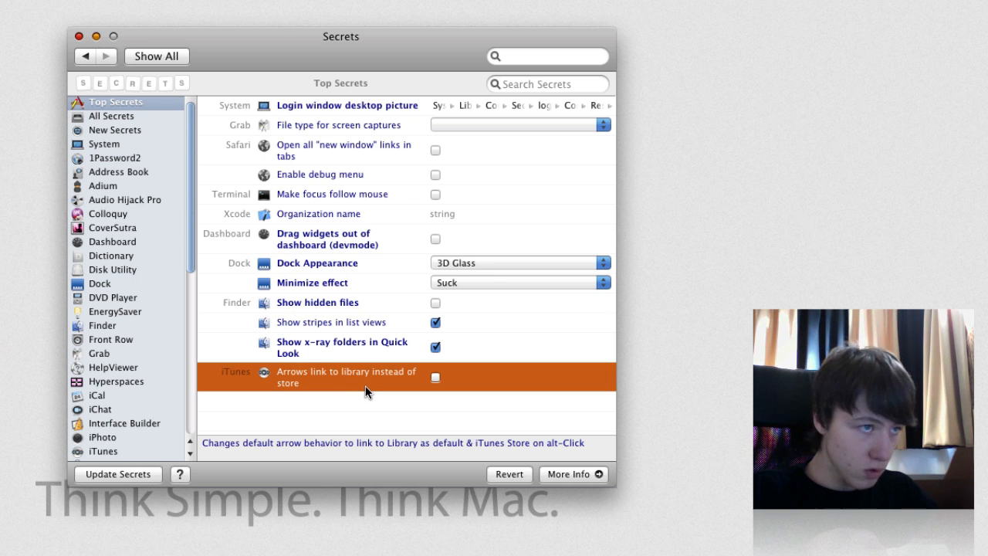
{"action": "mouse_move", "coordinate": [122, 122]}
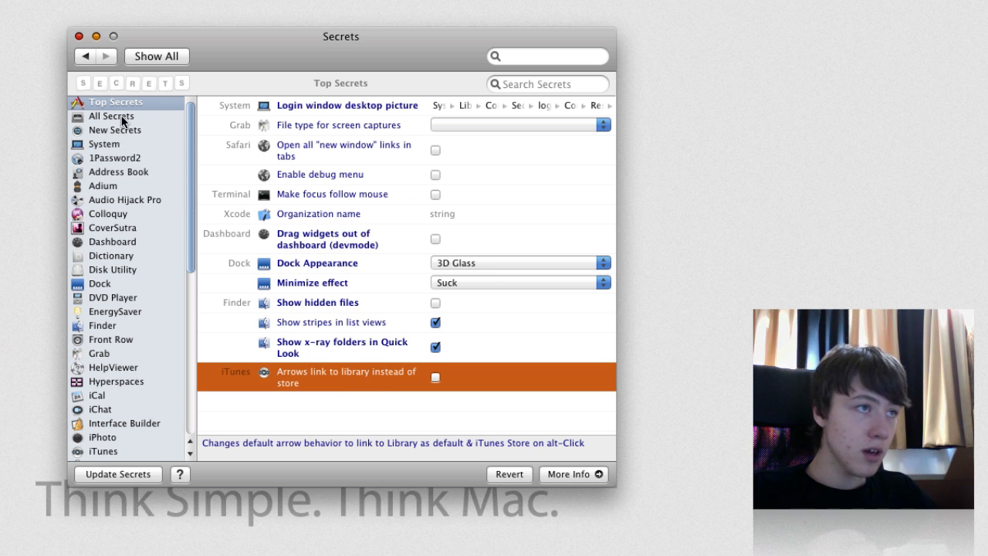
- Browse the System group, then scroll through the All Secrets list of every hidden setting
{"action": "left_click", "coordinate": [104, 143]}
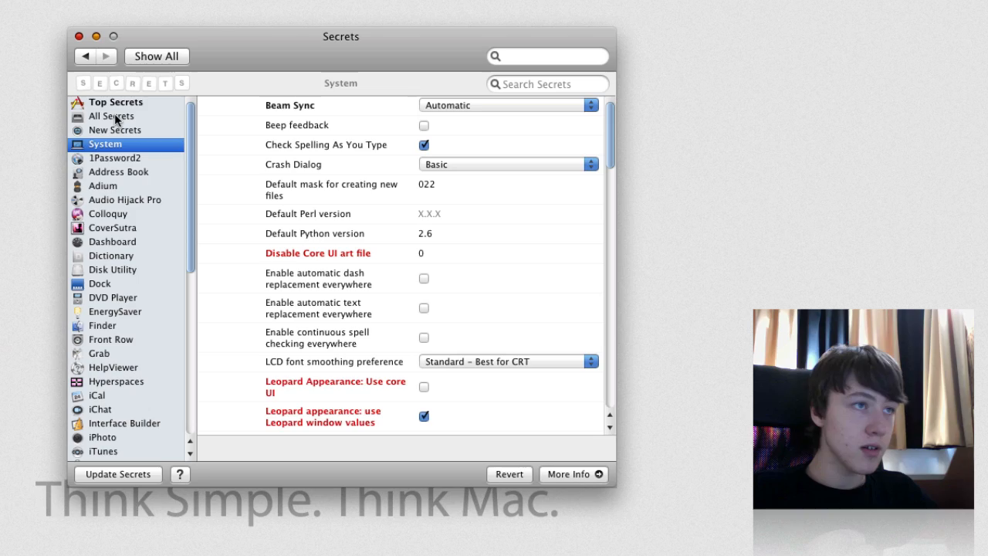
{"action": "left_click", "coordinate": [114, 116]}
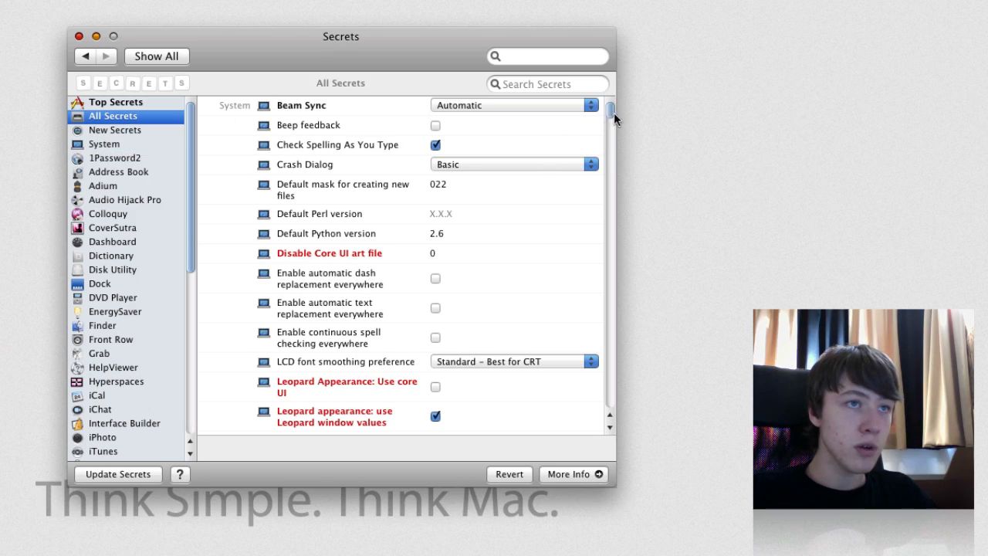
{"action": "scroll", "scroll_direction": "down", "scroll_amount": 3}
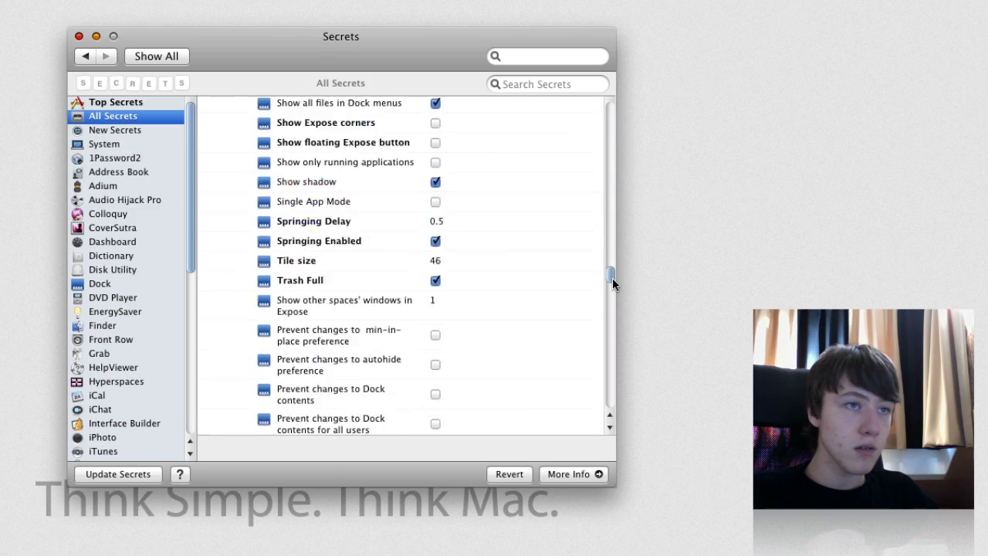
{"action": "scroll", "scroll_direction": "down", "scroll_amount": 3}
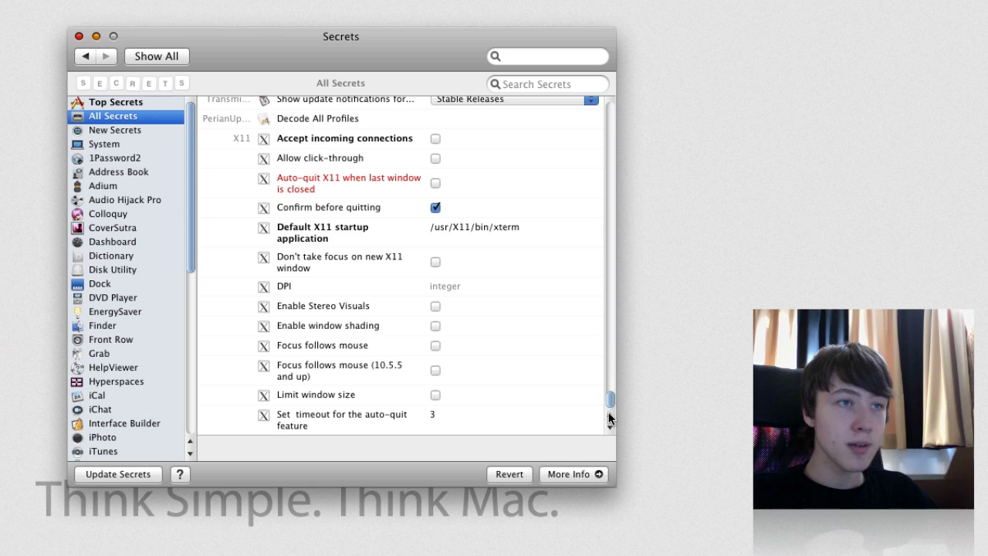
{"action": "scroll", "scroll_direction": "down", "scroll_amount": 3}
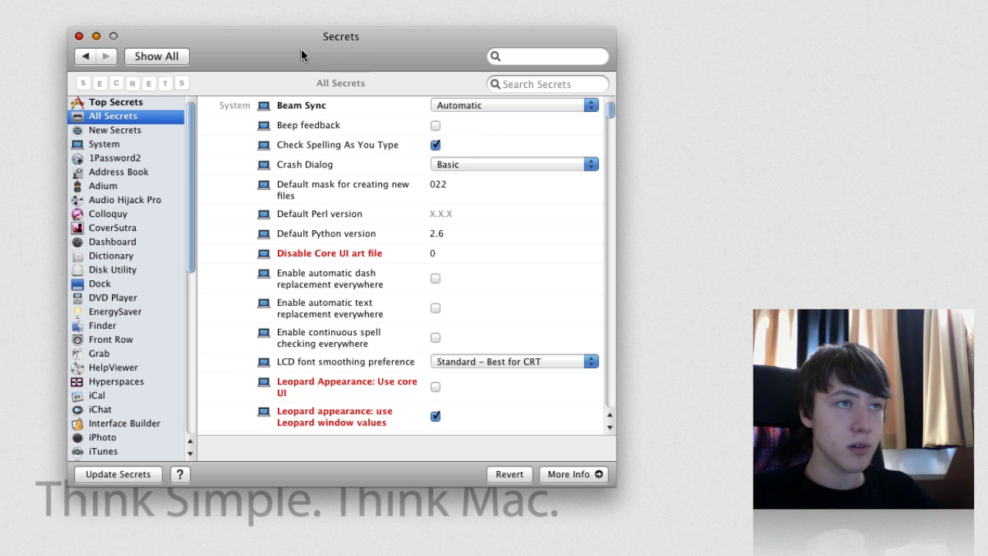
{"action": "mouse_move", "coordinate": [178, 173]}
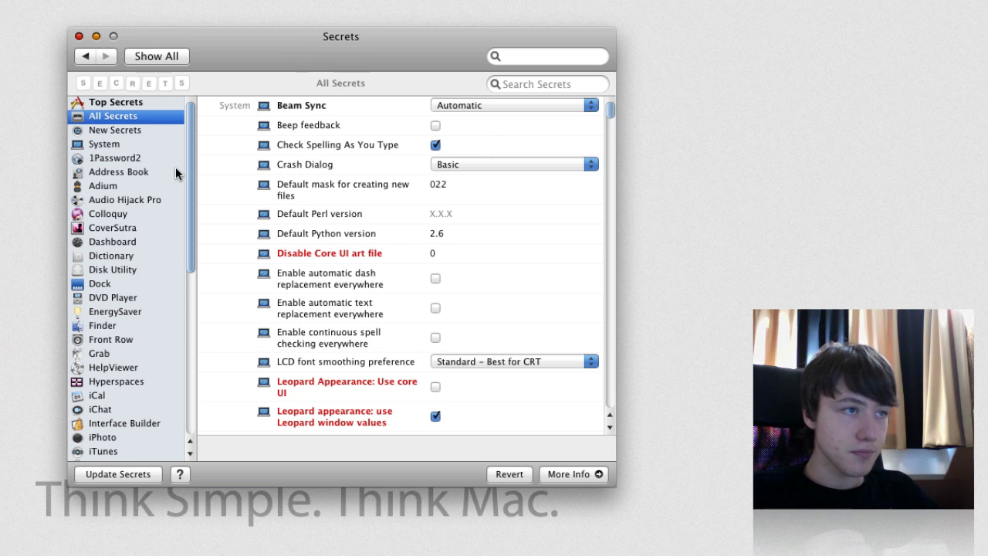
{"action": "scroll", "scroll_direction": "down", "scroll_amount": 3}
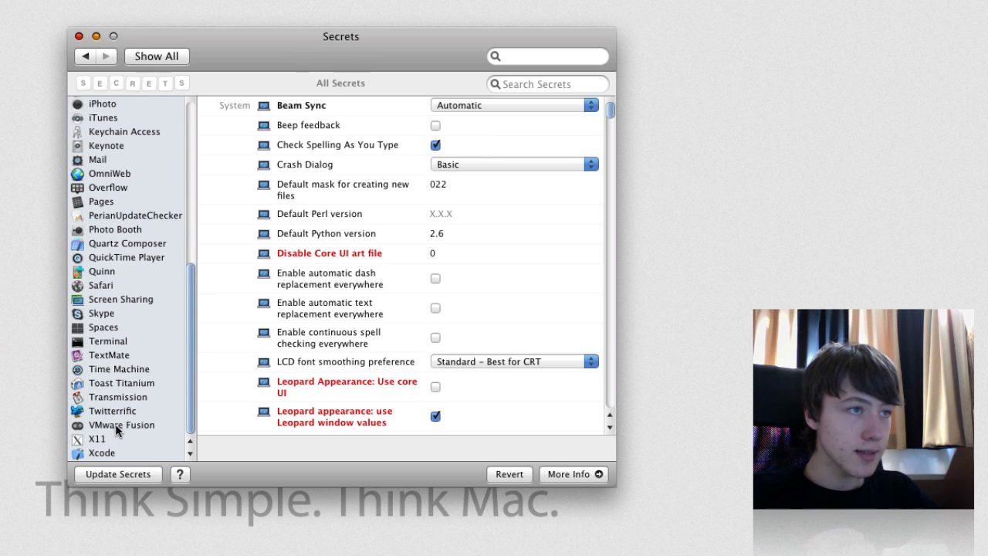
- View Photo Booth's hidden settings, then the empty New Secrets list
{"action": "left_click", "coordinate": [116, 232]}
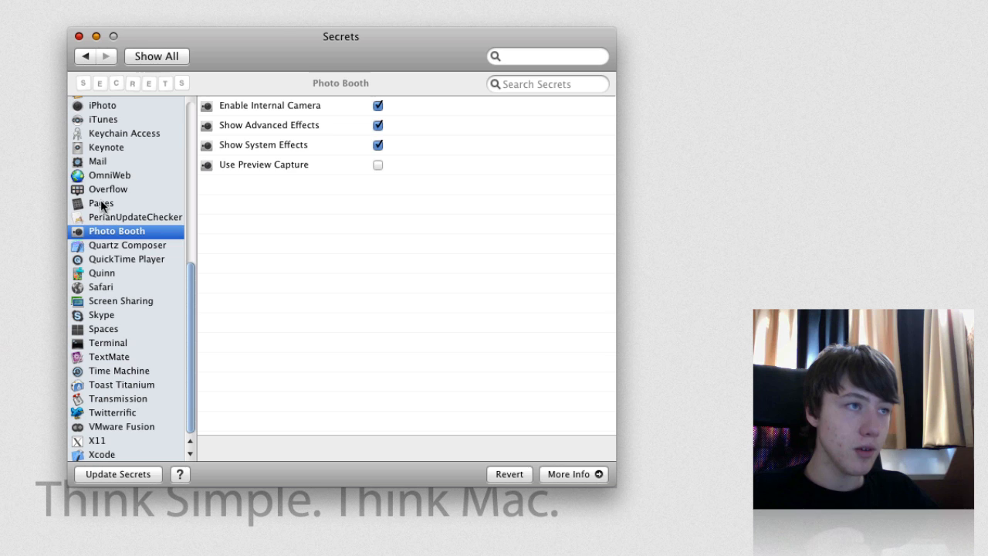
{"action": "left_click", "coordinate": [110, 175]}
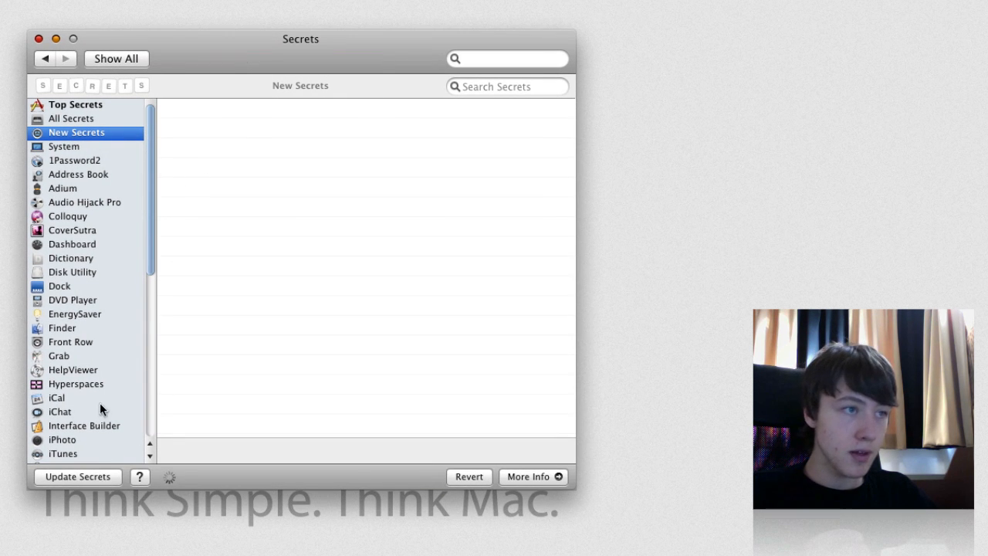
{"action": "mouse_move", "coordinate": [62, 417]}
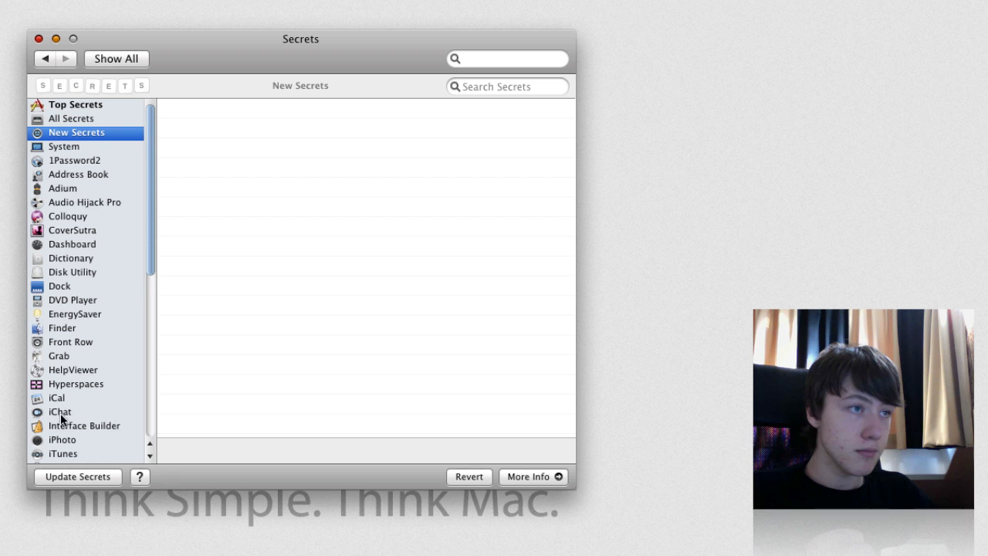
{"action": "mouse_move", "coordinate": [261, 46]}
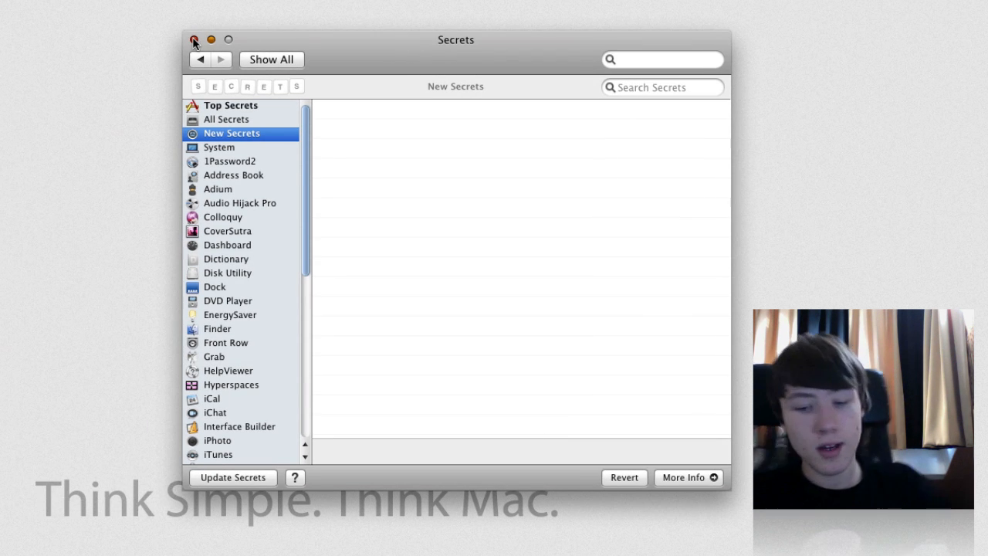
- Close the Secrets window, quitting System Preferences to the desktop
{"action": "left_click", "coordinate": [195, 40]}
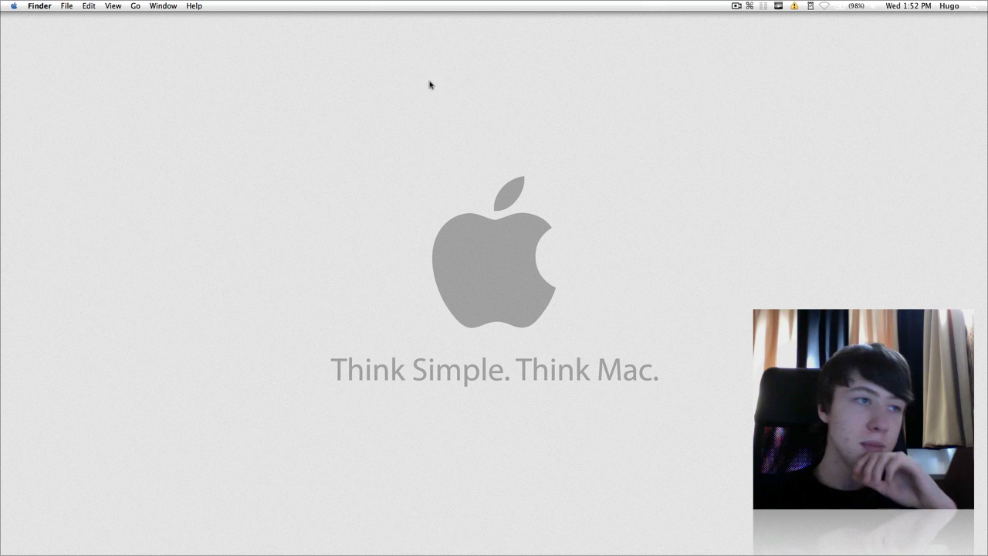
- Launch Firefox, load the bookmarked M4cbook home page and go to its About page
{"action": "left_click", "coordinate": [275, 533]}
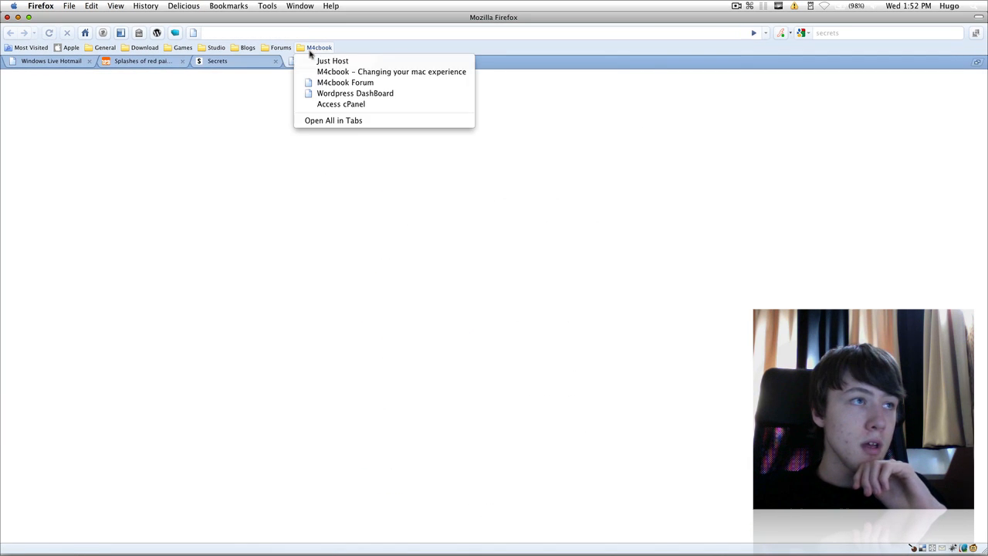
{"action": "left_click", "coordinate": [333, 60]}
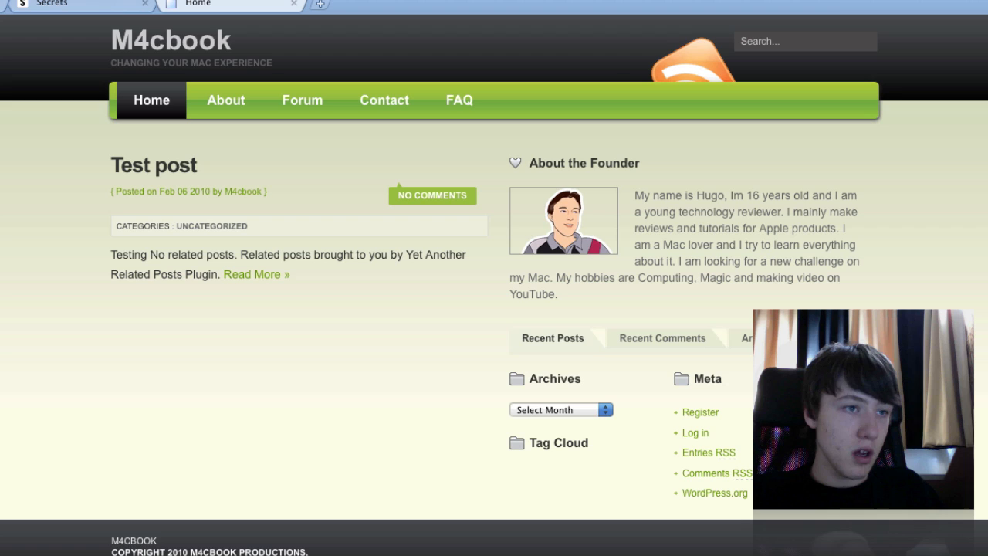
{"action": "left_click", "coordinate": [225, 99]}
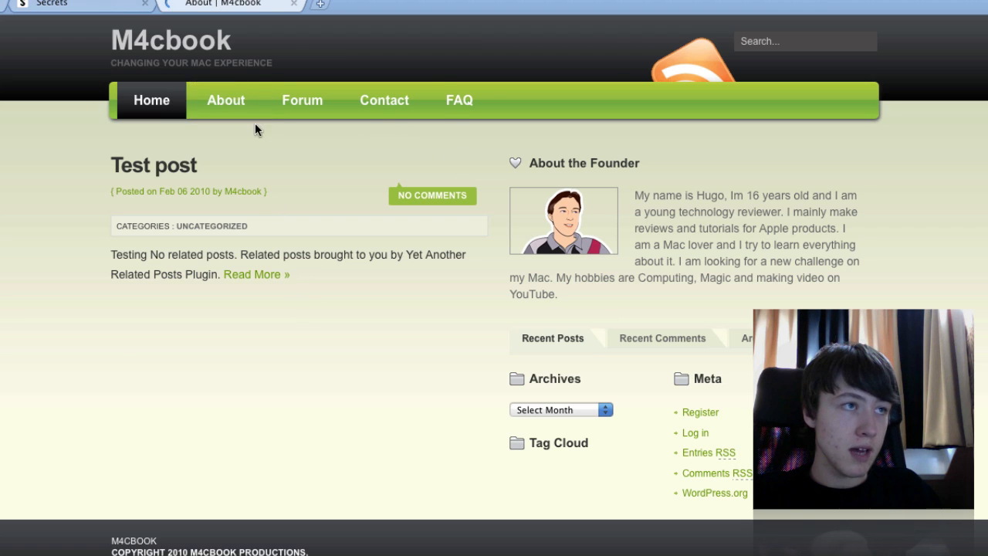
{"action": "left_click", "coordinate": [225, 99]}
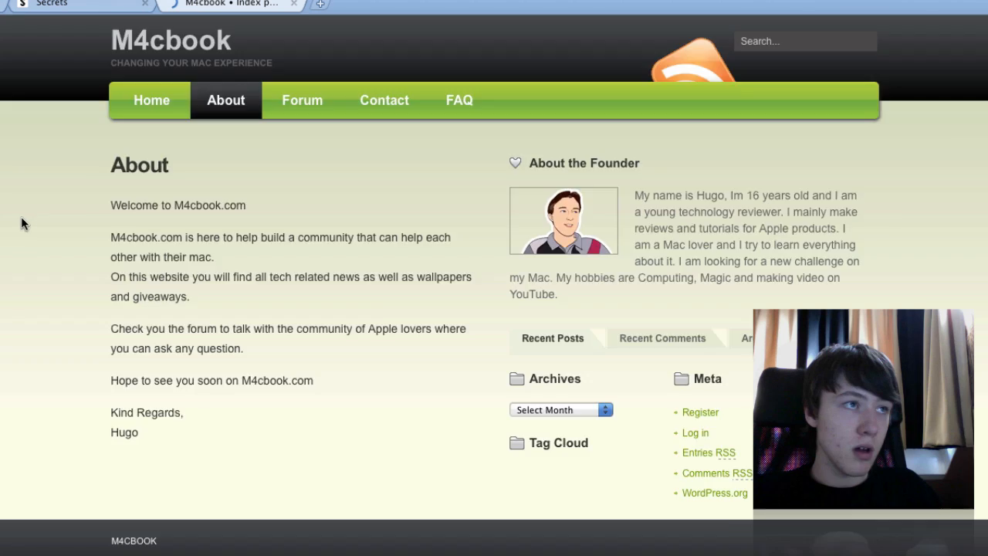
{"action": "left_click", "coordinate": [302, 99]}
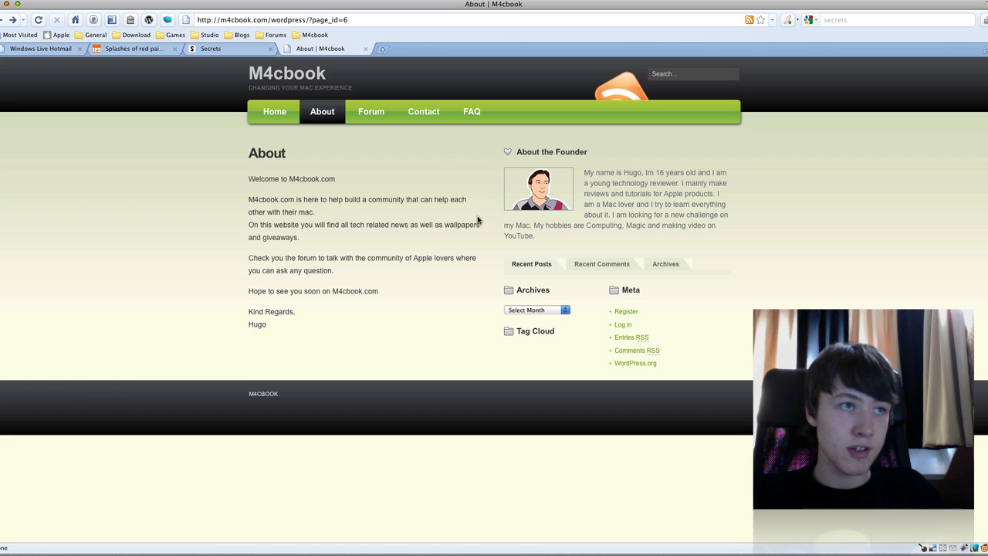
- Visit the Contact page and its Subject choices, then the FAQ page and the M4cbook forum
{"action": "left_click", "coordinate": [423, 111]}
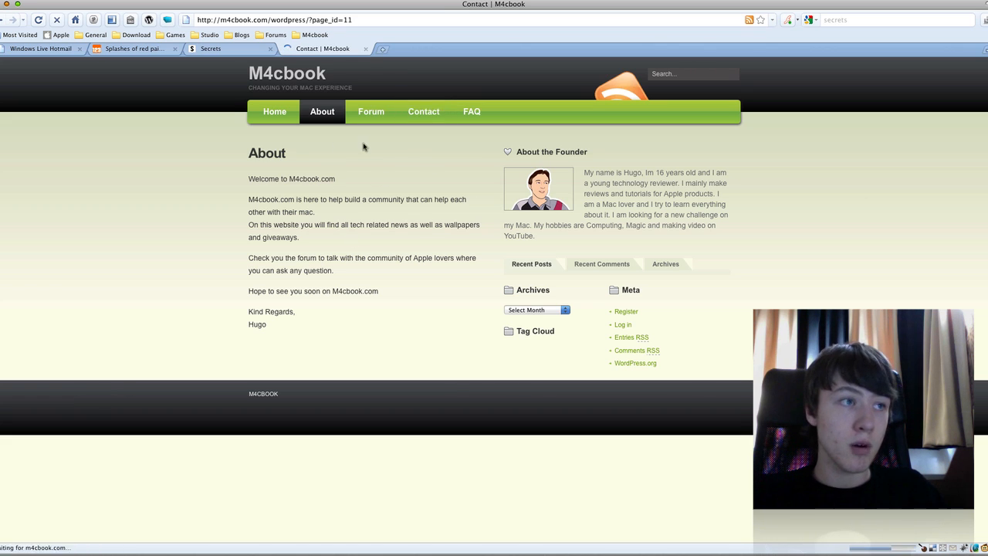
{"action": "left_click", "coordinate": [423, 111]}
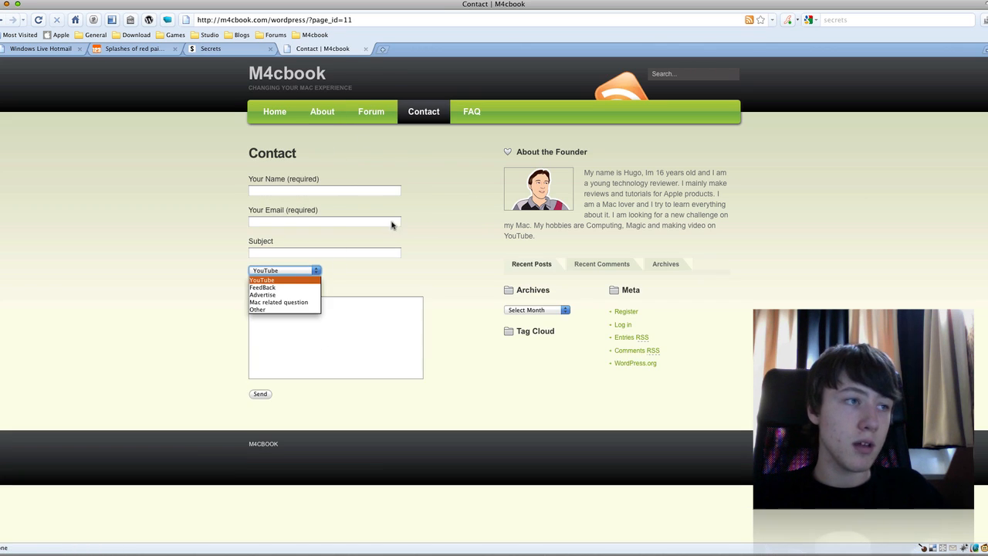
{"action": "left_click", "coordinate": [471, 111]}
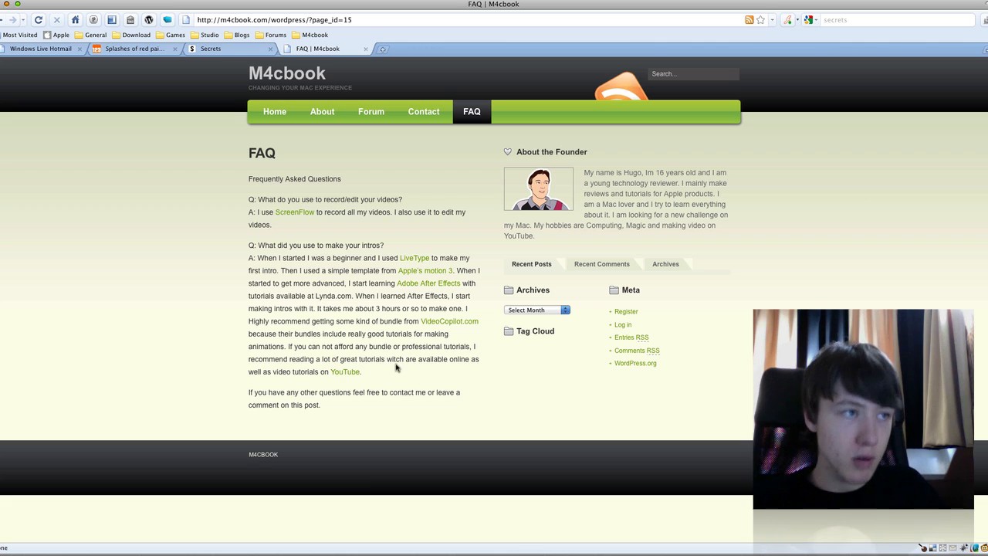
{"action": "mouse_move", "coordinate": [296, 250]}
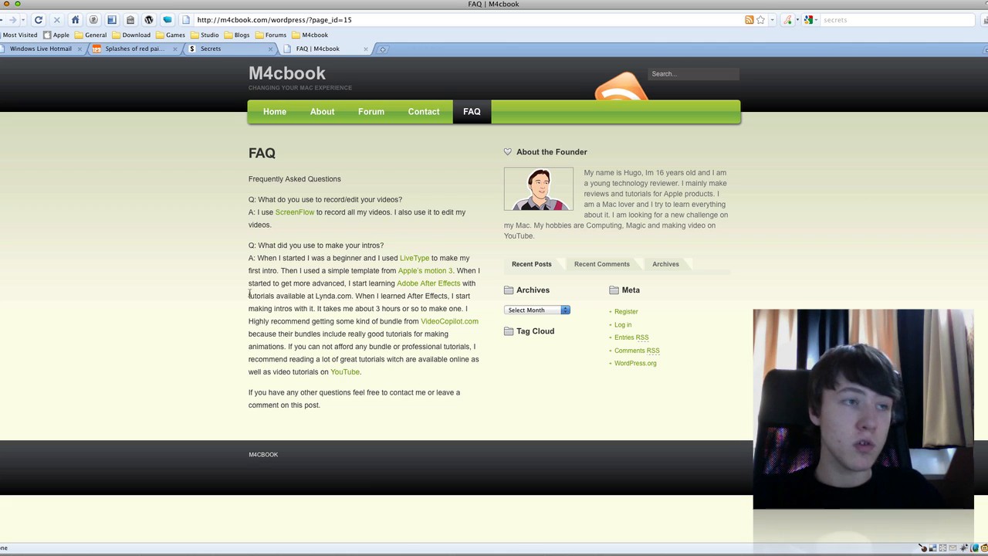
{"action": "mouse_move", "coordinate": [342, 420]}
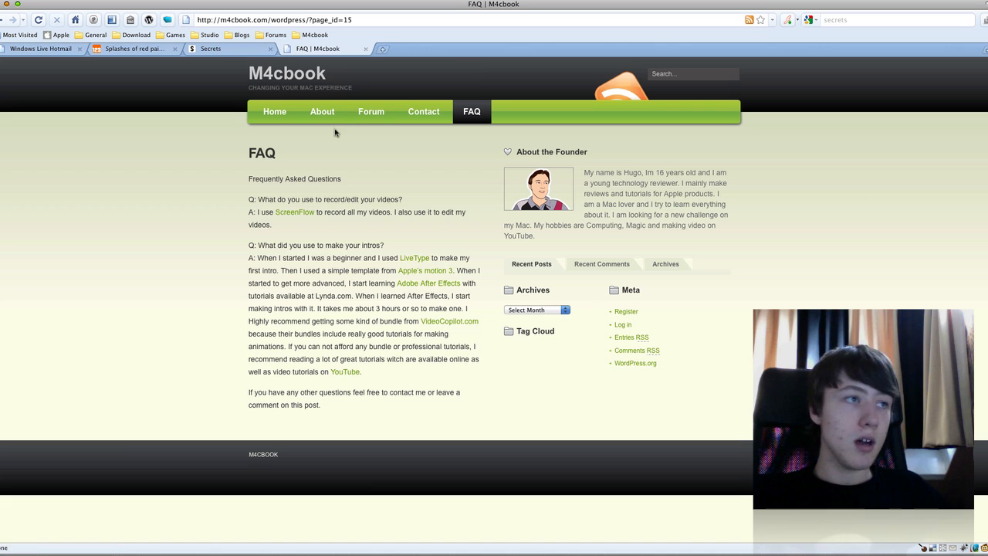
{"action": "left_click", "coordinate": [370, 111]}
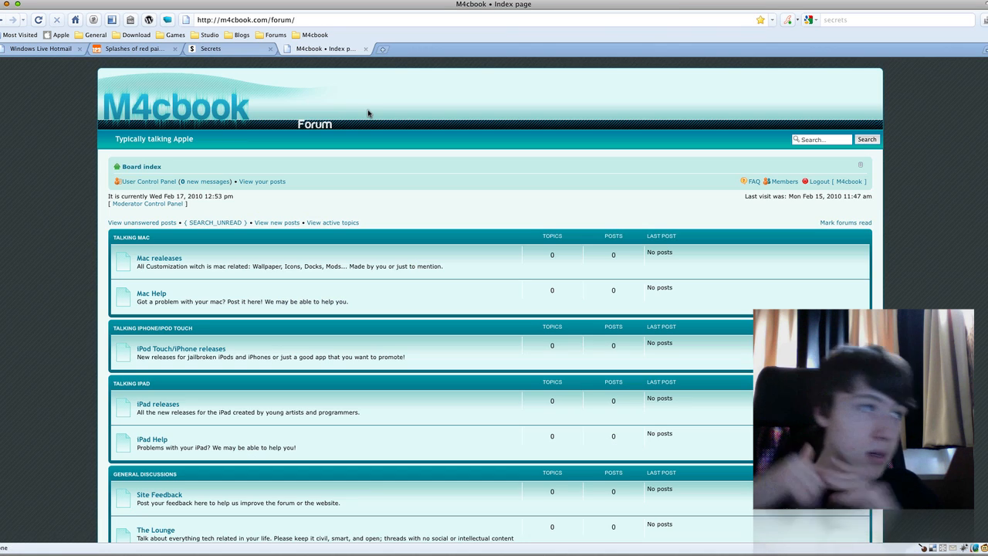
{"action": "mouse_move", "coordinate": [292, 74]}
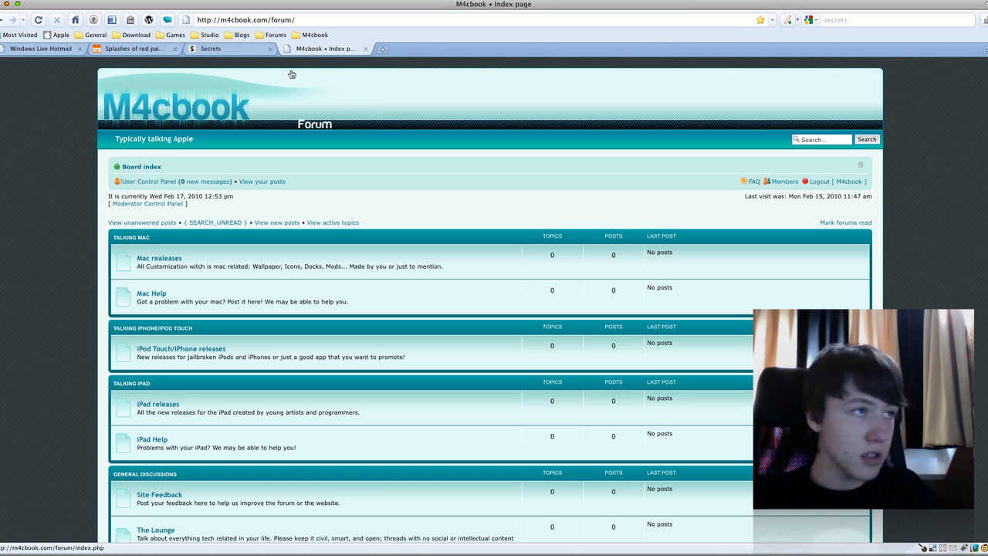
- Browse the Forums bookmarks folder and return to the M4cbook home page
{"action": "left_click", "coordinate": [274, 34]}
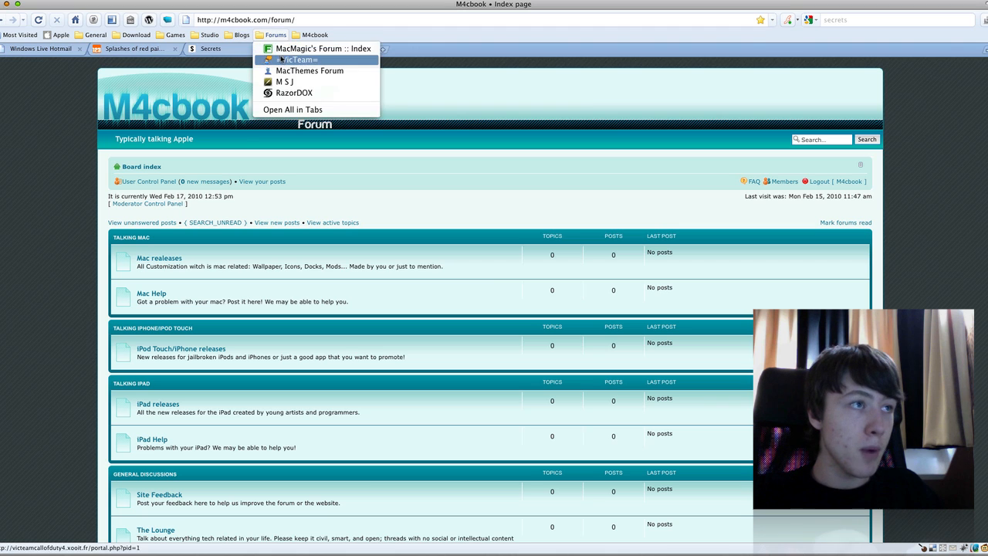
{"action": "left_click", "coordinate": [324, 47]}
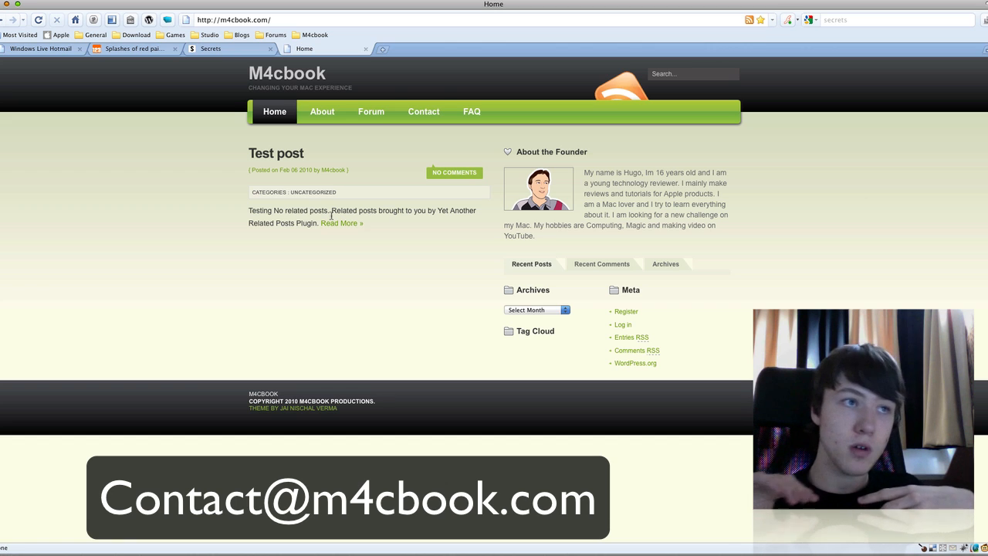
{"action": "mouse_move", "coordinate": [423, 111]}
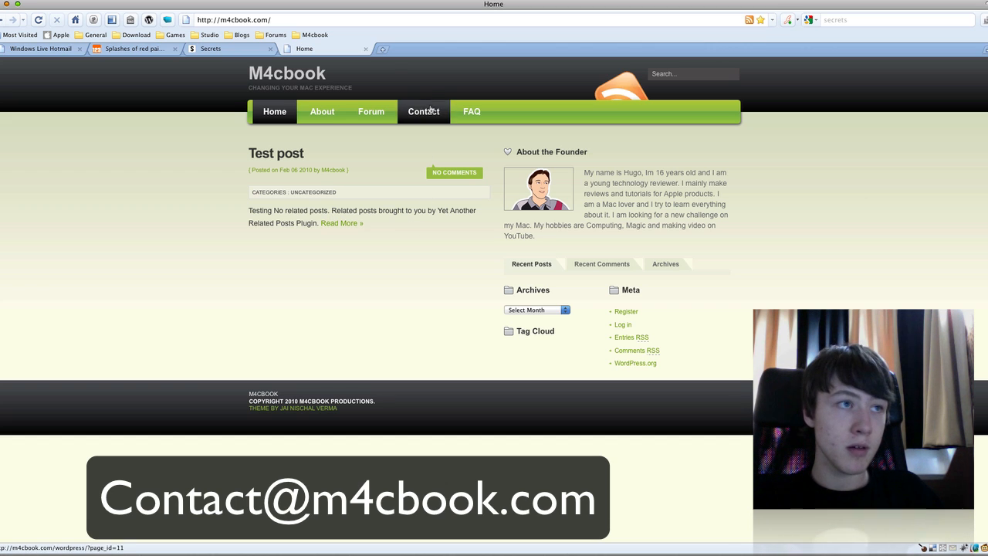
- Revisit the Contact form's message field, then go back to the Home page
{"action": "left_click", "coordinate": [423, 112]}
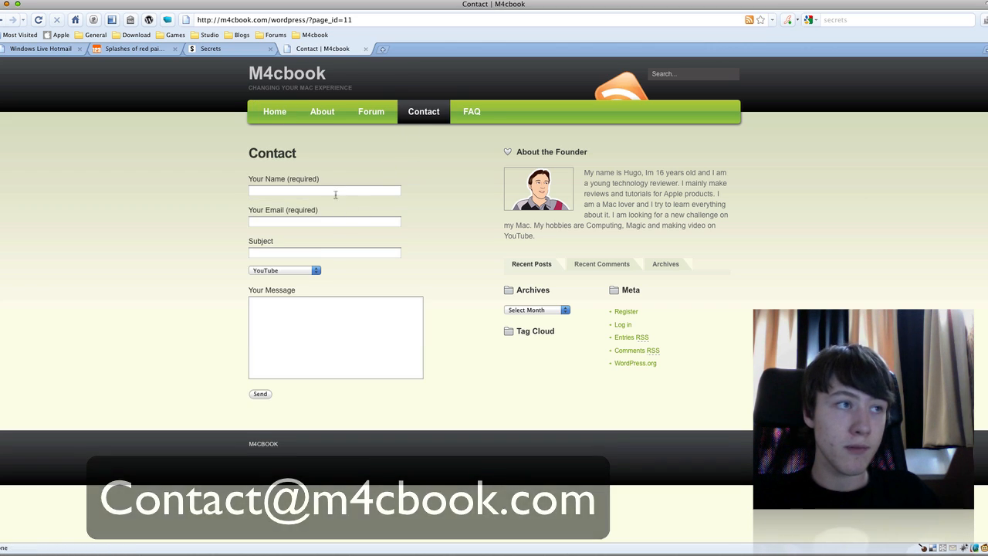
{"action": "left_click", "coordinate": [335, 336]}
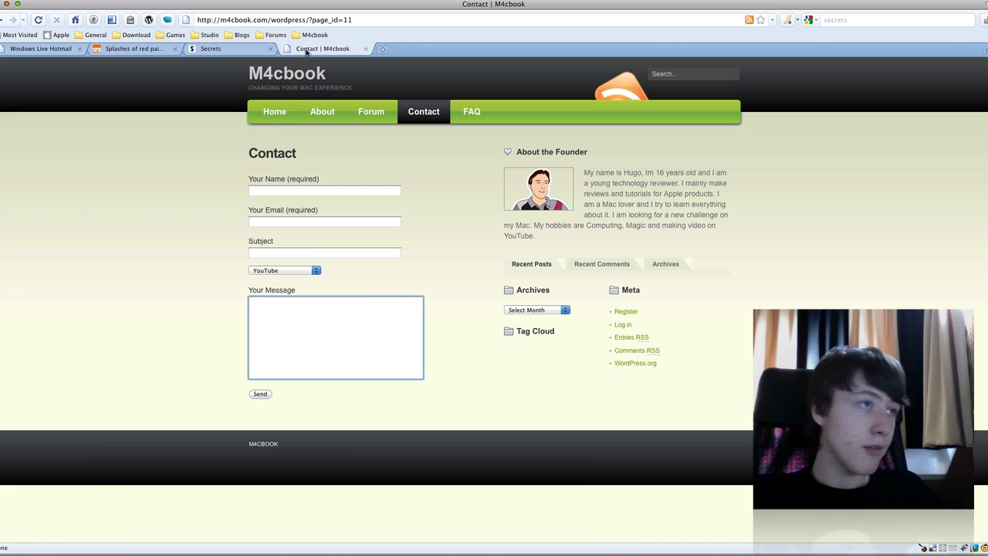
{"action": "left_click", "coordinate": [275, 111]}
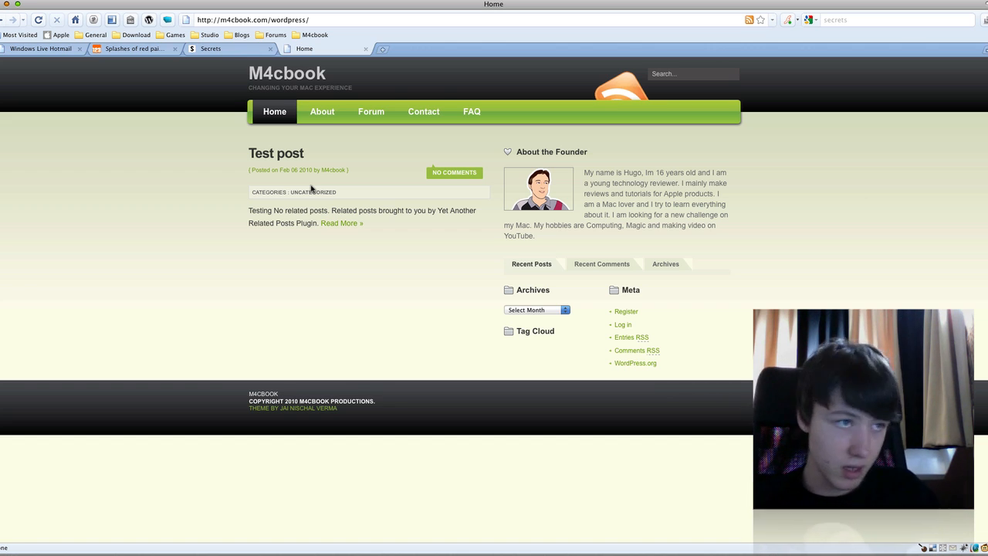
{"action": "mouse_move", "coordinate": [321, 111]}
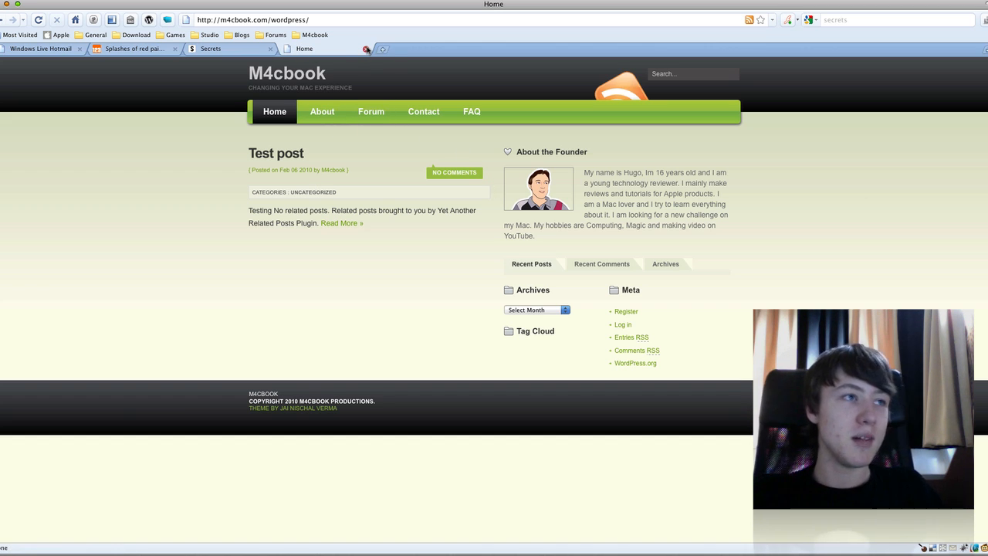
{"action": "mouse_move", "coordinate": [366, 47]}
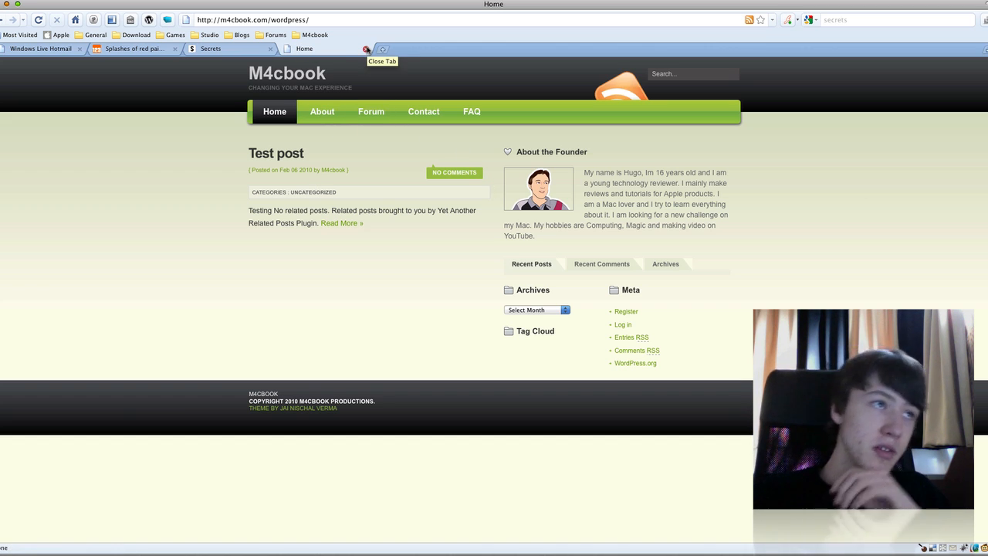